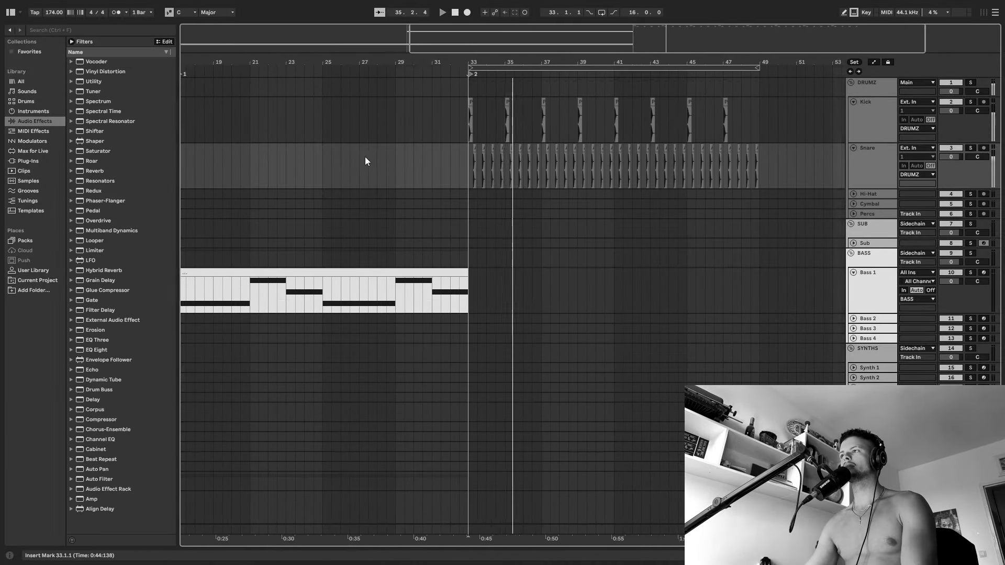
Search the browser for Pigments, try the next bass preset, then search for OTT
{"action": "type", "text": "pigmen"}
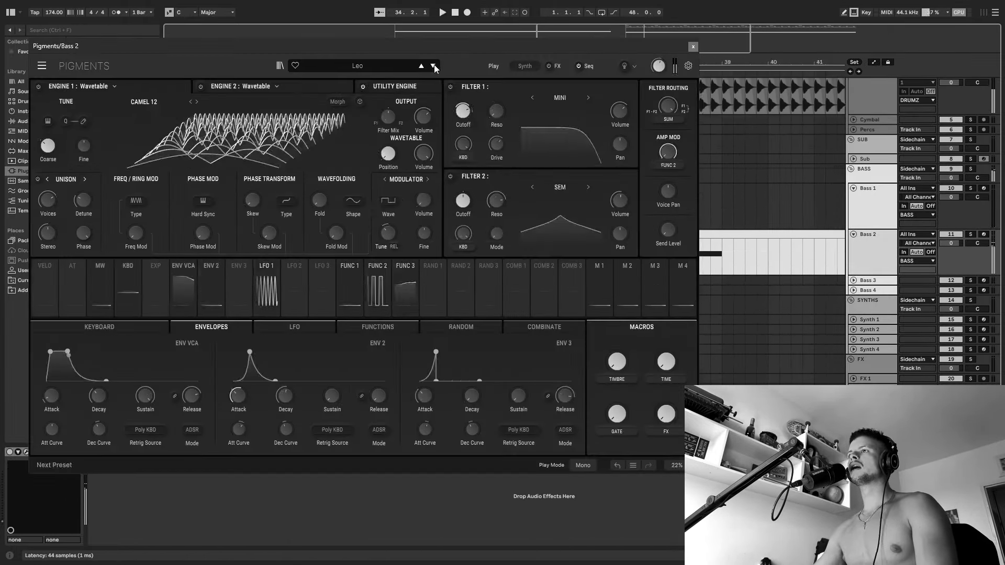
{"action": "left_click", "coordinate": [435, 65]}
{"action": "type", "text": "del"}
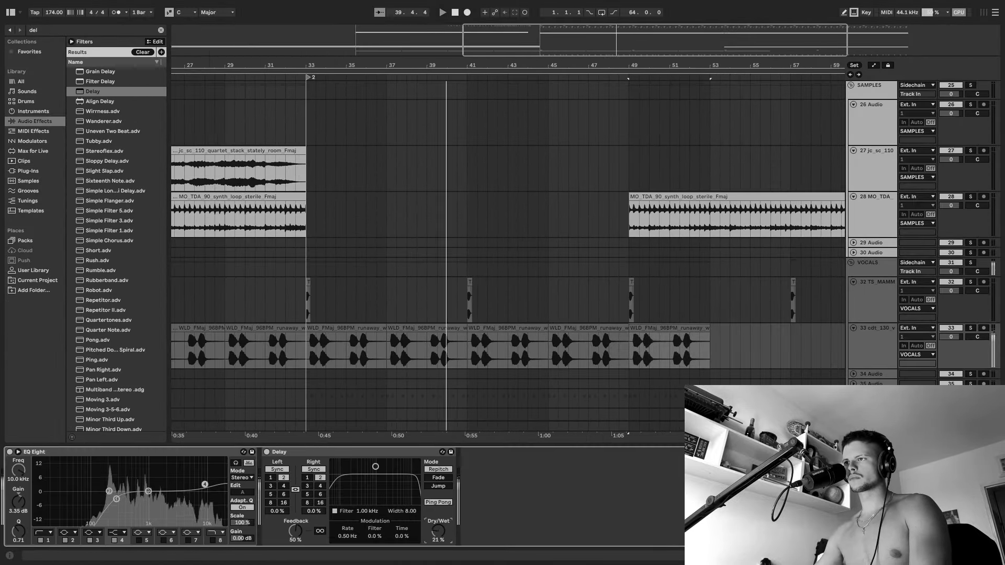
{"action": "type", "text": "ott"}
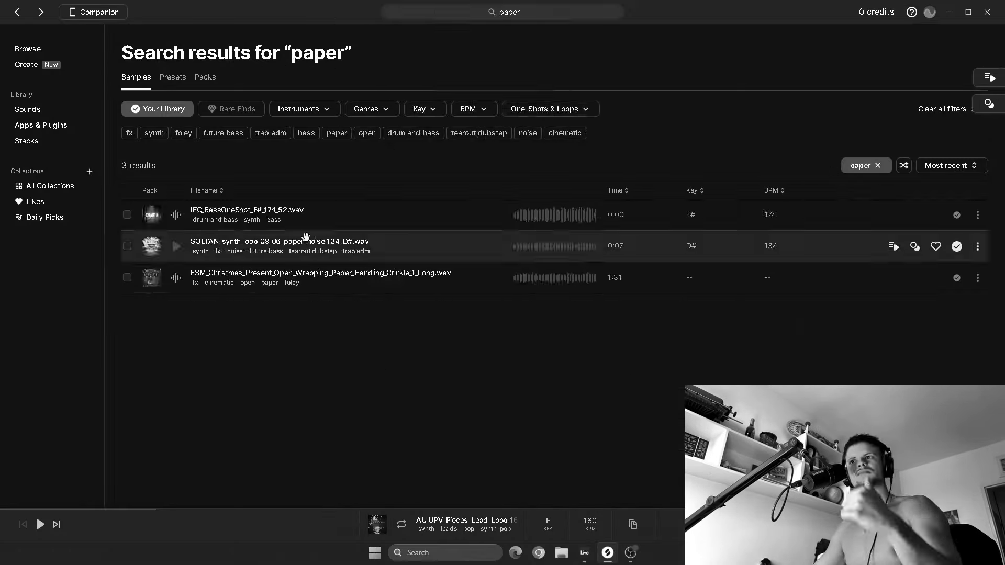
Search the Splice library for 'glass'
{"action": "type", "text": "glass"}
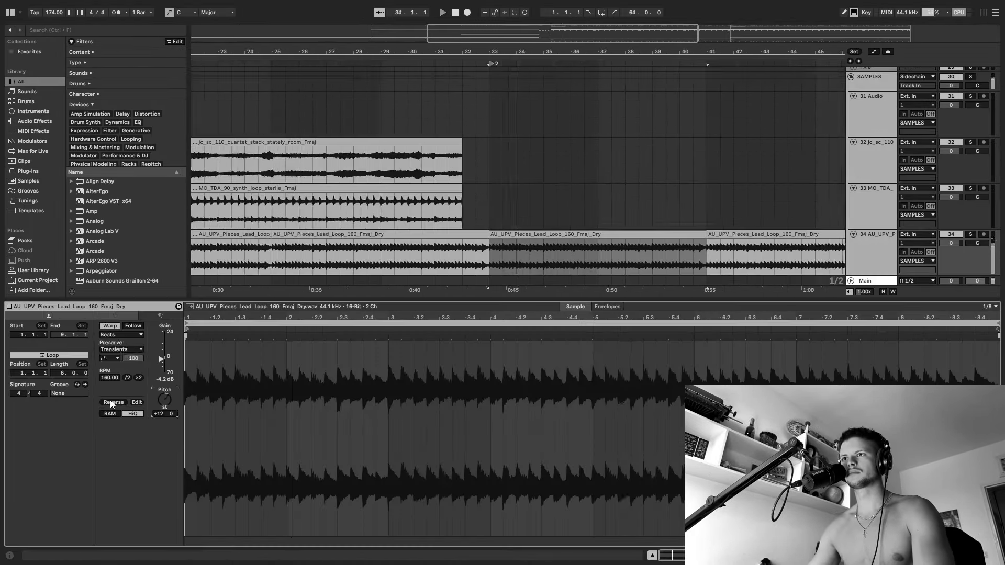
Search the browser for 'noise'
{"action": "type", "text": "noise"}
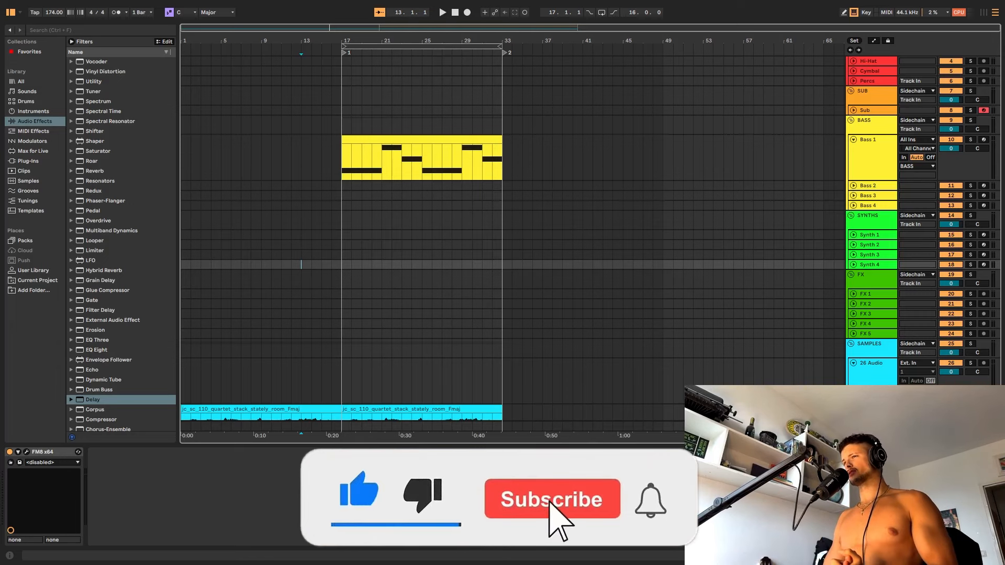
Place hi-hat clips on the Hi-Hat track from bar 33 to bar 49
{"action": "left_click", "coordinate": [551, 499]}
{"action": "type", "text": "eq"}
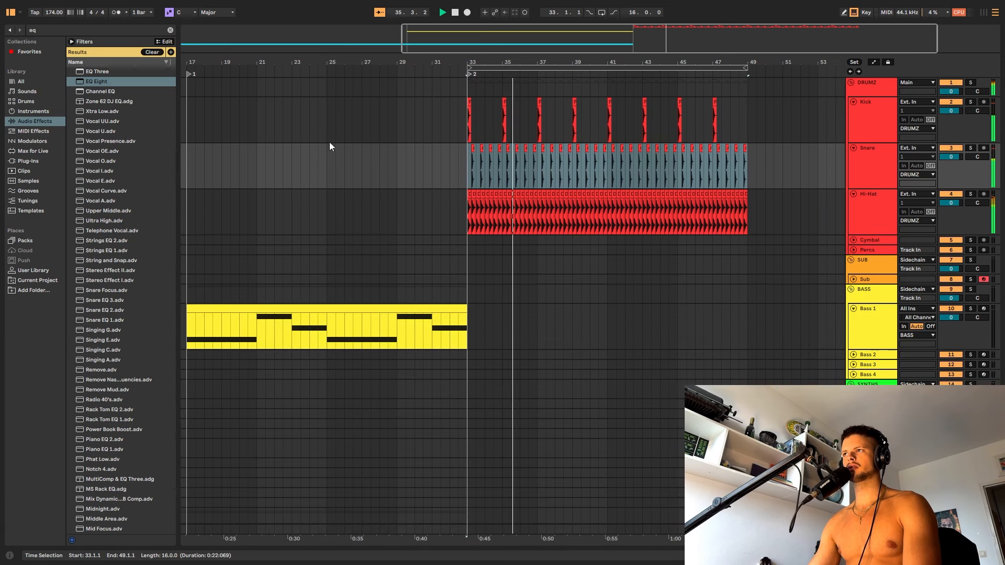
Search the browser for Glue Compressor, then for Pigments
{"action": "type", "text": "glue"}
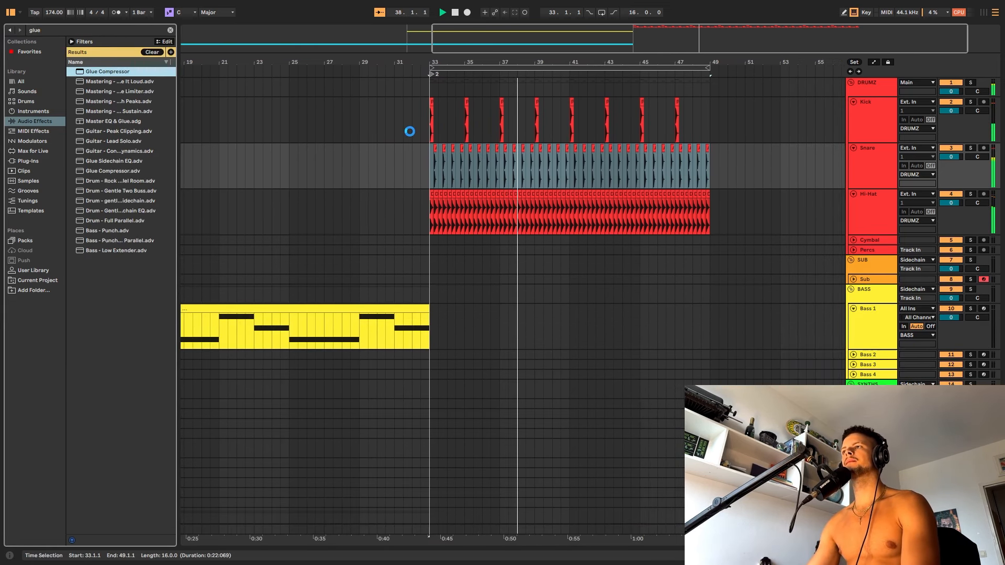
{"action": "type", "text": "pigmen"}
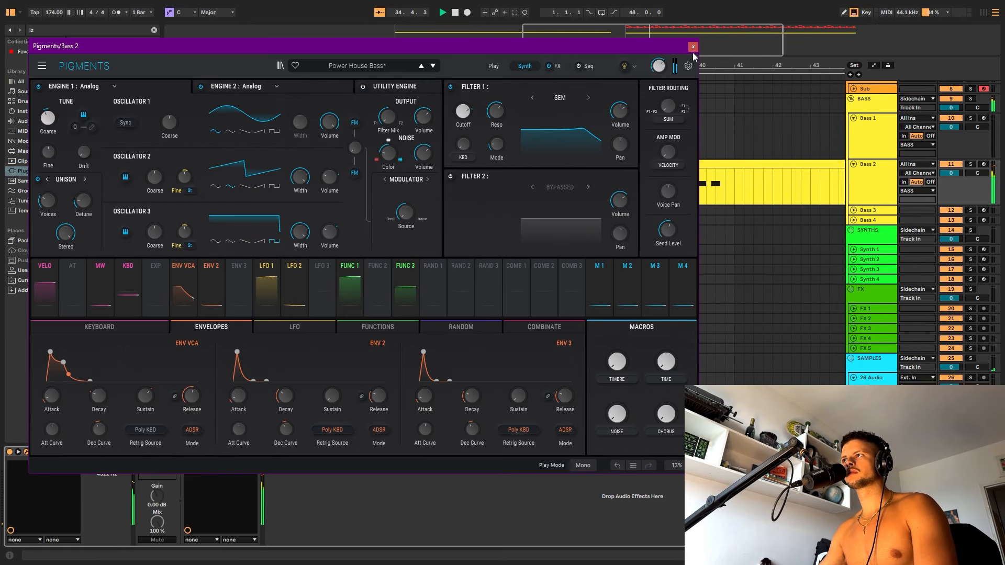
Draw a rising F1 Cutoff sweep on Bass 2, adjust engine output, and check OTT options
{"action": "left_click", "coordinate": [692, 46]}
{"action": "type", "text": "rev"}
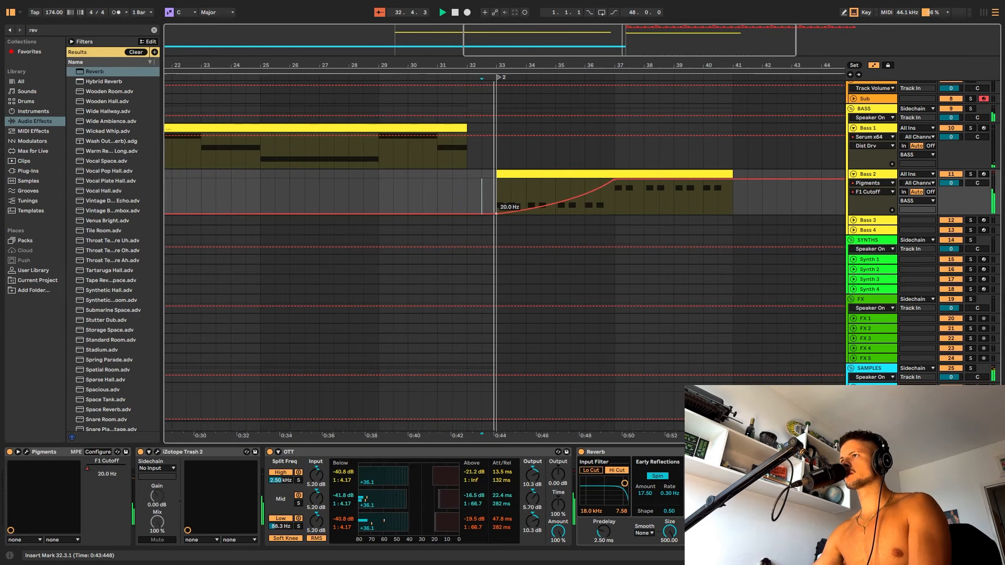
{"action": "left_click_drag", "start_coordinate": [497, 205], "coordinate": [497, 192]}
{"action": "type", "text": "glue"}
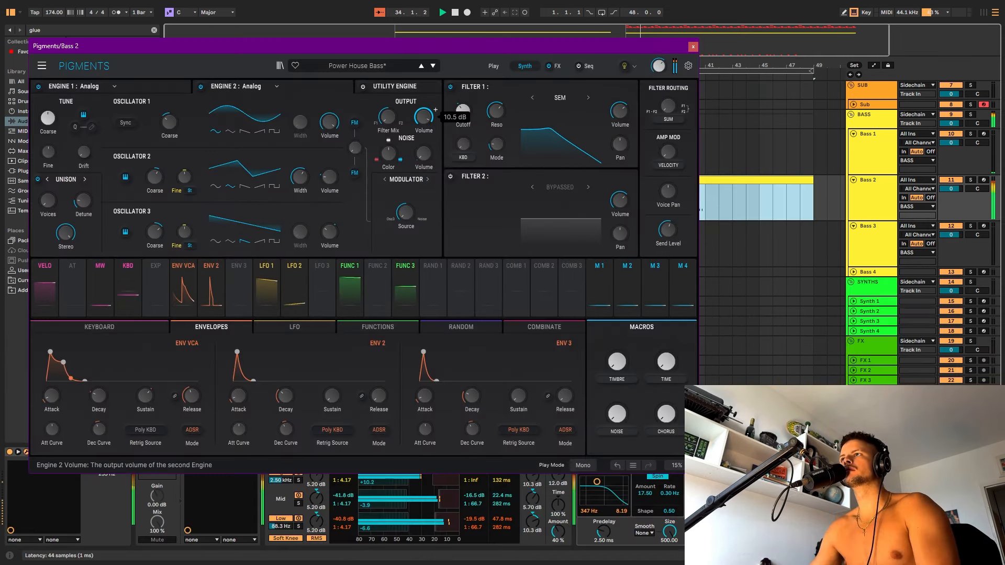
{"action": "left_click_drag", "start_coordinate": [462, 109], "coordinate": [463, 119]}
{"action": "type", "text": "sa"}
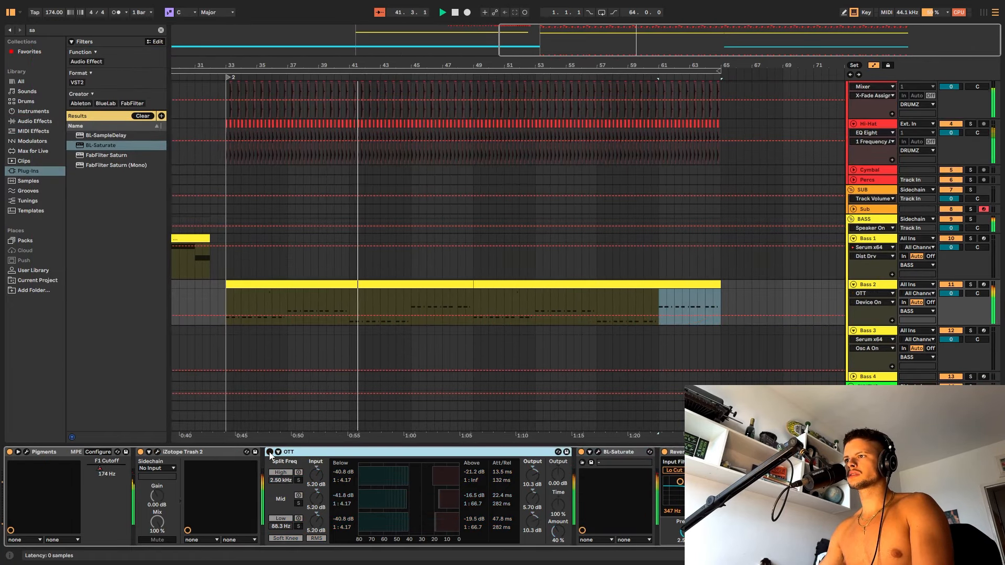
{"action": "right_click", "coordinate": [288, 451]}
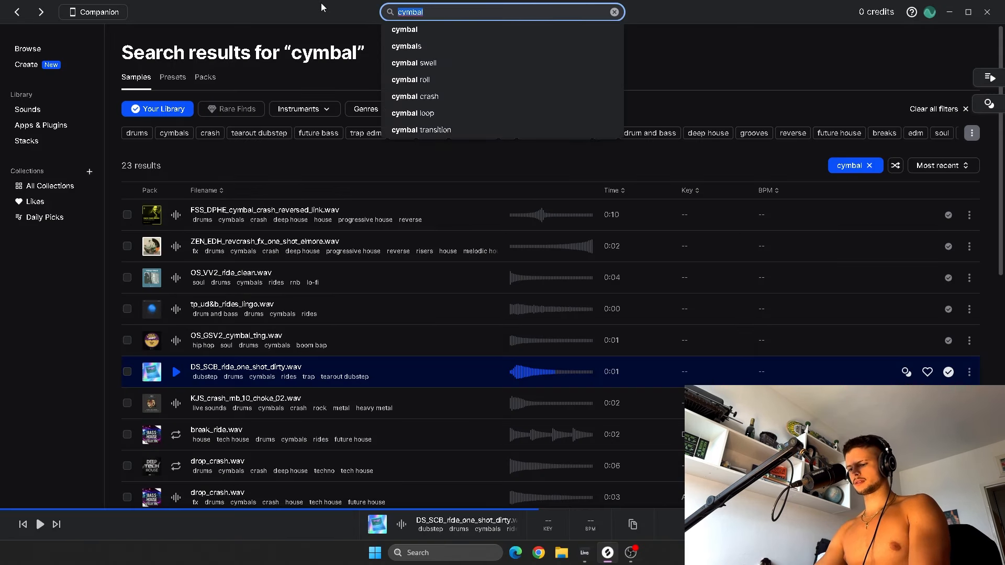
Search Splice for 'breath' and scroll through the 21 results
{"action": "type", "text": "breath"}
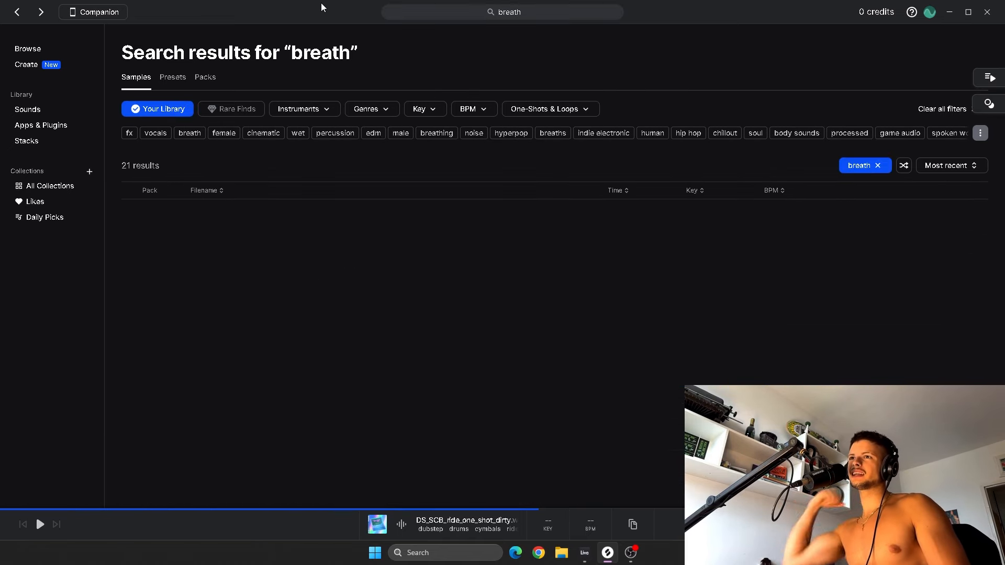
{"action": "scroll", "scroll_direction": "down", "scroll_amount": 3}
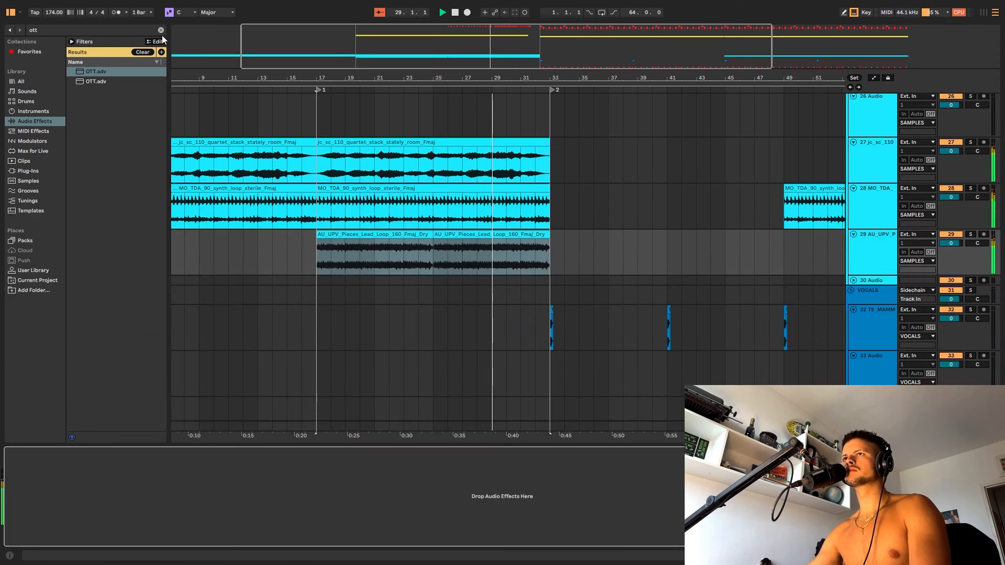
Search the browser for Reverb and then Glue Compressor
{"action": "type", "text": "rev"}
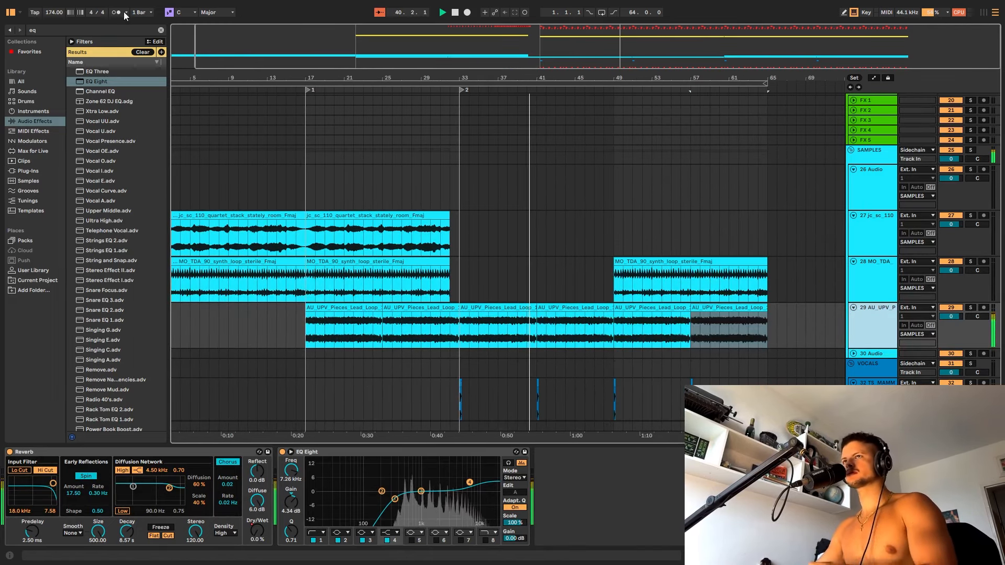
{"action": "type", "text": "glue"}
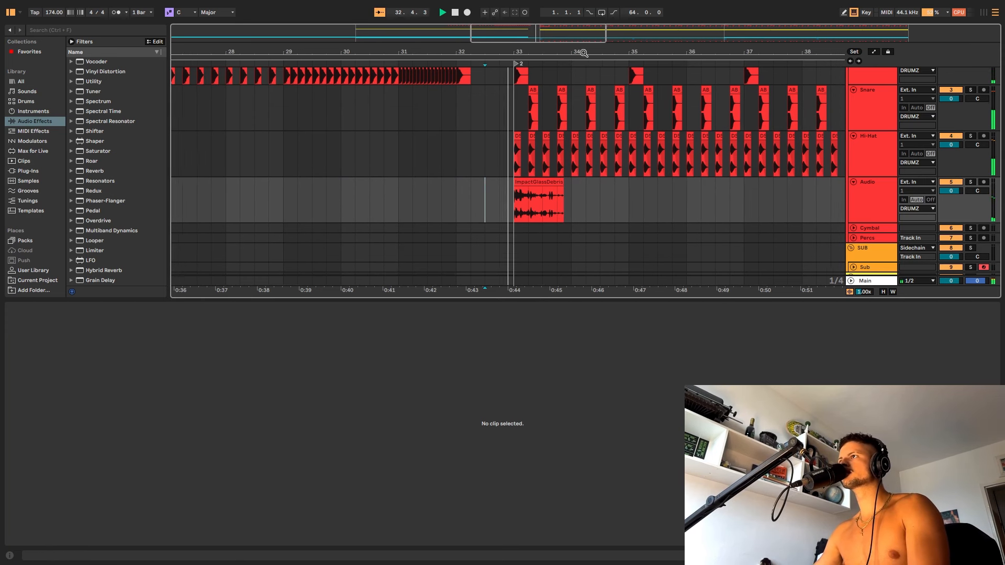
Zoom into the drop around bar 34 and select the kick hit at bar 38
{"action": "double_click", "coordinate": [538, 198]}
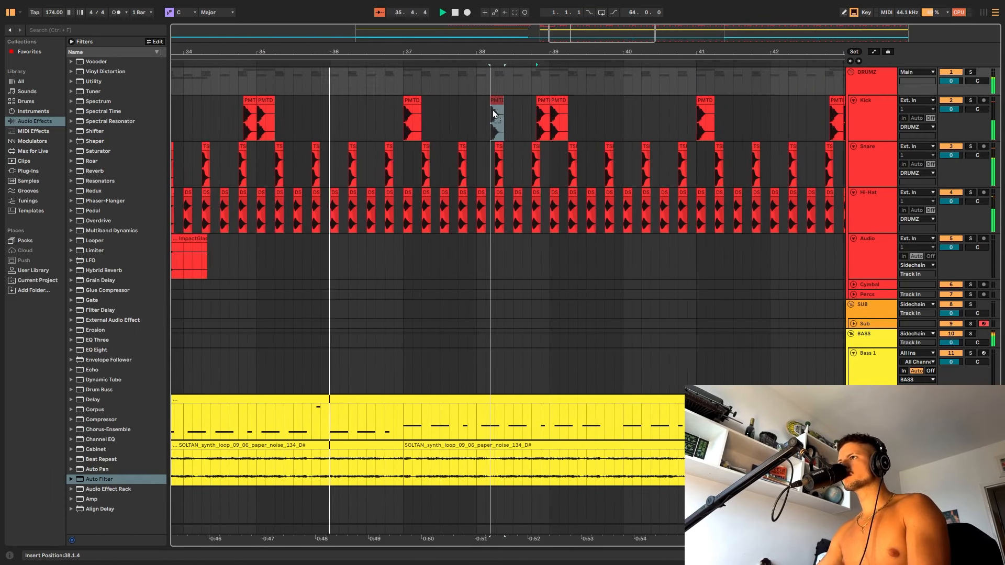
{"action": "left_click", "coordinate": [494, 122]}
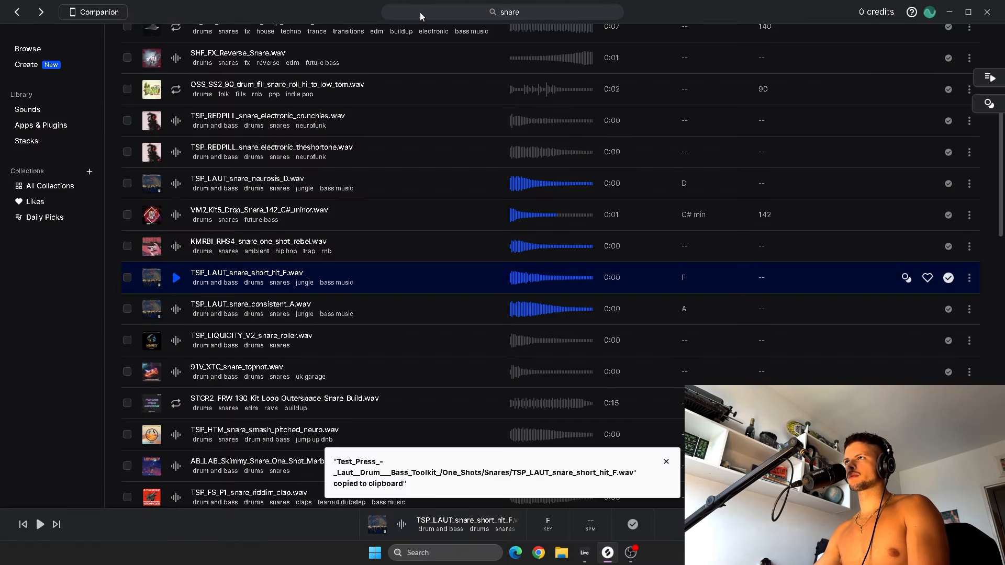
Search Splice for 'mat' and view the Samples results
{"action": "type", "text": "mat"}
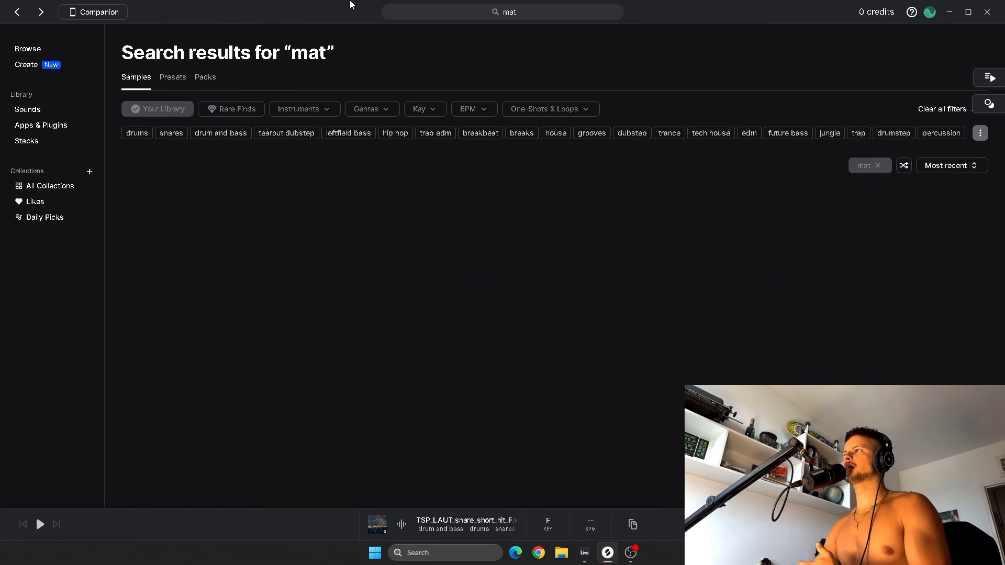
{"action": "left_click", "coordinate": [157, 109]}
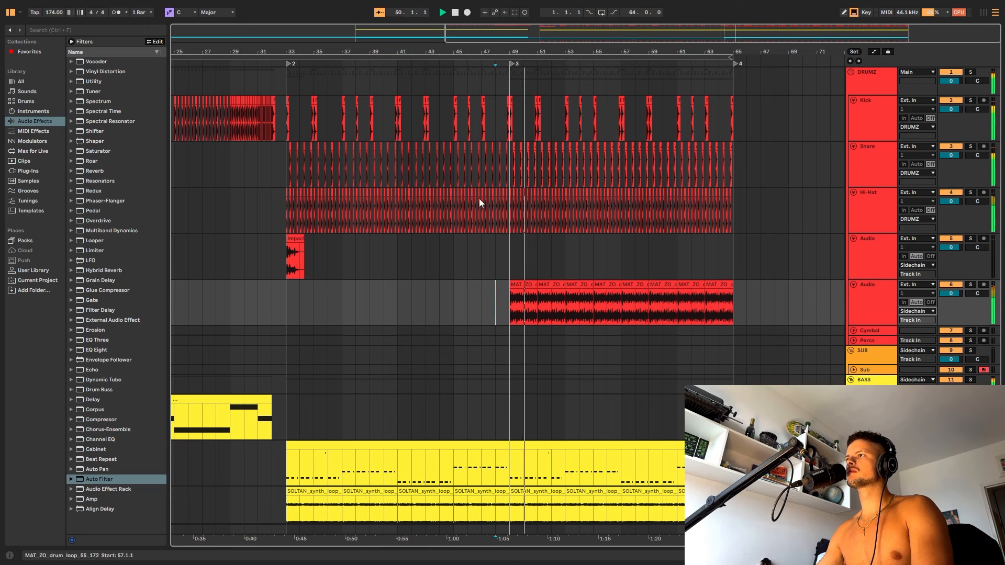
Drag the MAT_ZO drum loop so it starts at bar 49 on its new audio track
{"action": "left_click_drag", "start_coordinate": [287, 163], "coordinate": [506, 163]}
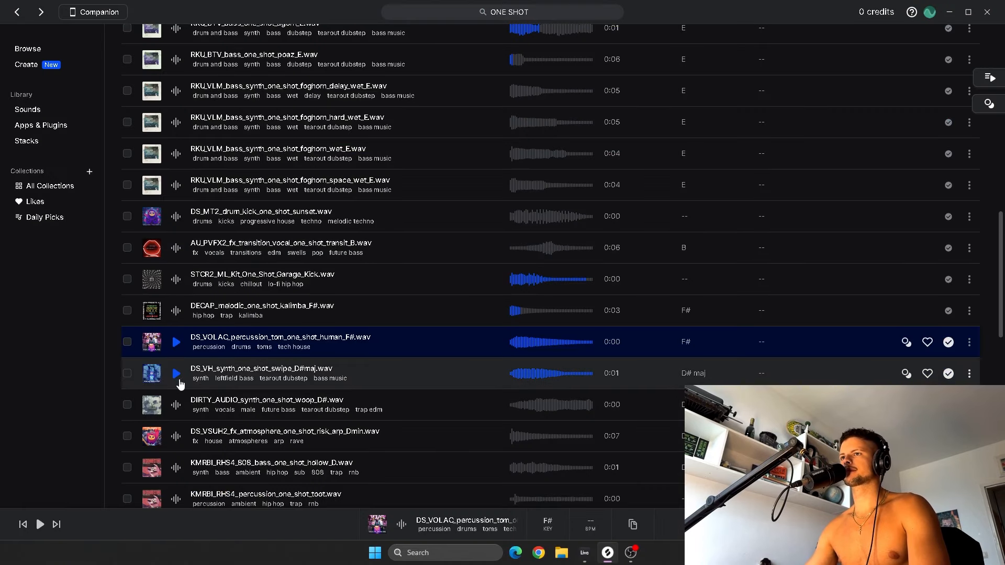
Scroll through the Splice 'ONE SHOT' results to preview samples like the DS_VOLAC tom
{"action": "scroll", "scroll_direction": "down", "scroll_amount": 3}
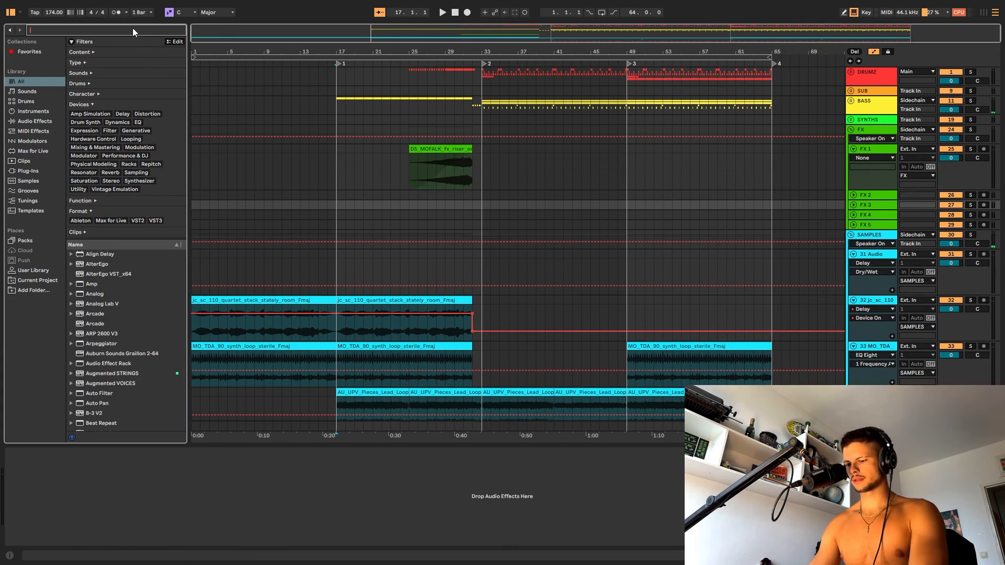
Search the browser for 'noise' and scroll through the matching sounds and presets
{"action": "type", "text": "noise"}
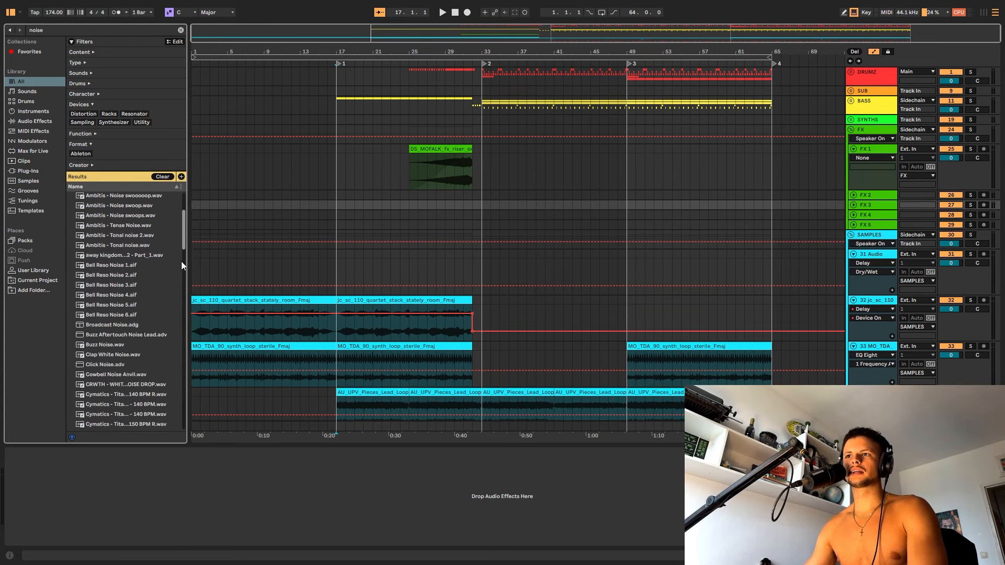
{"action": "scroll", "scroll_direction": "down", "scroll_amount": 3}
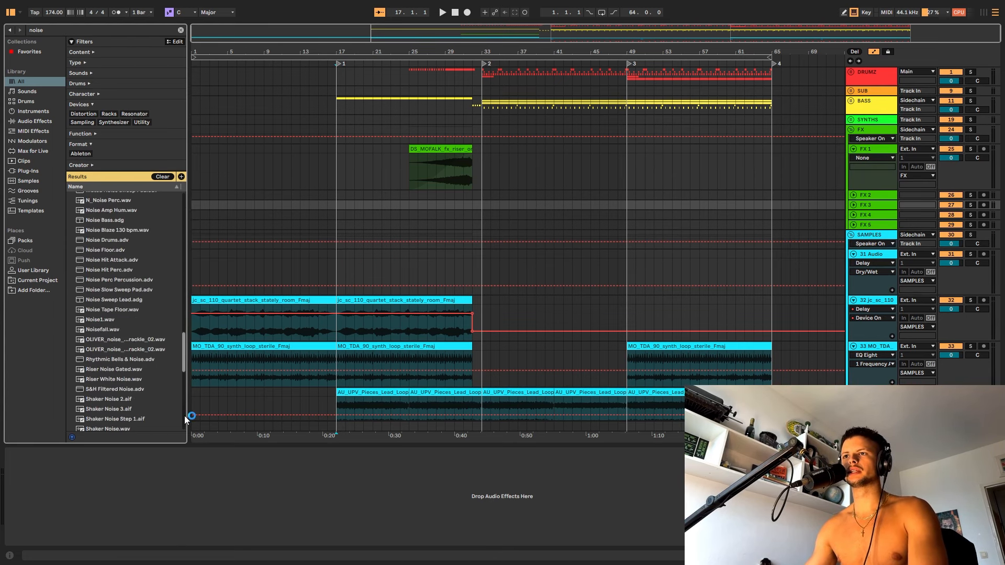
{"action": "scroll", "scroll_direction": "down", "scroll_amount": 3}
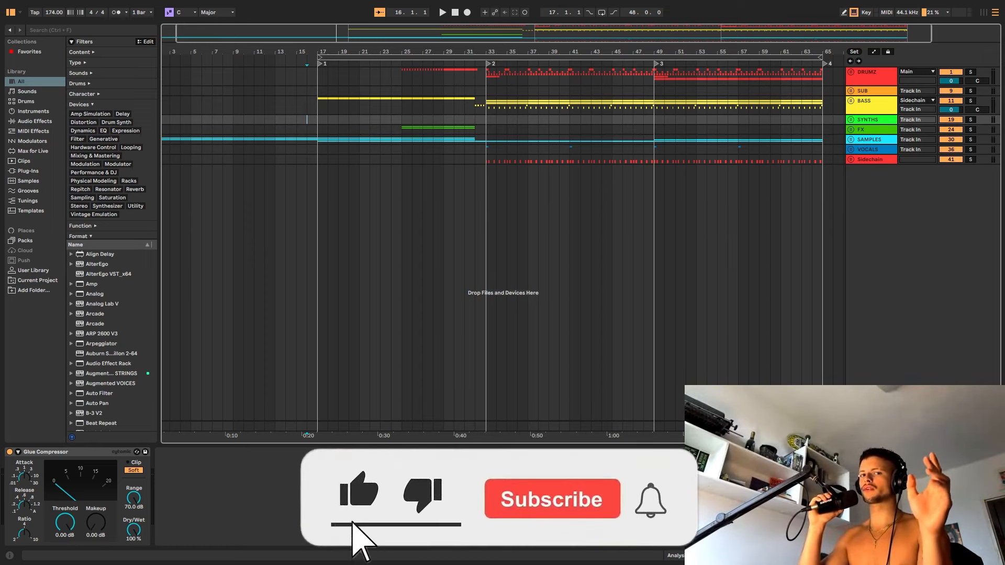
Show the Sidechain track's Glue Compressor in Device View with all groups folded
{"action": "left_click", "coordinate": [551, 499]}
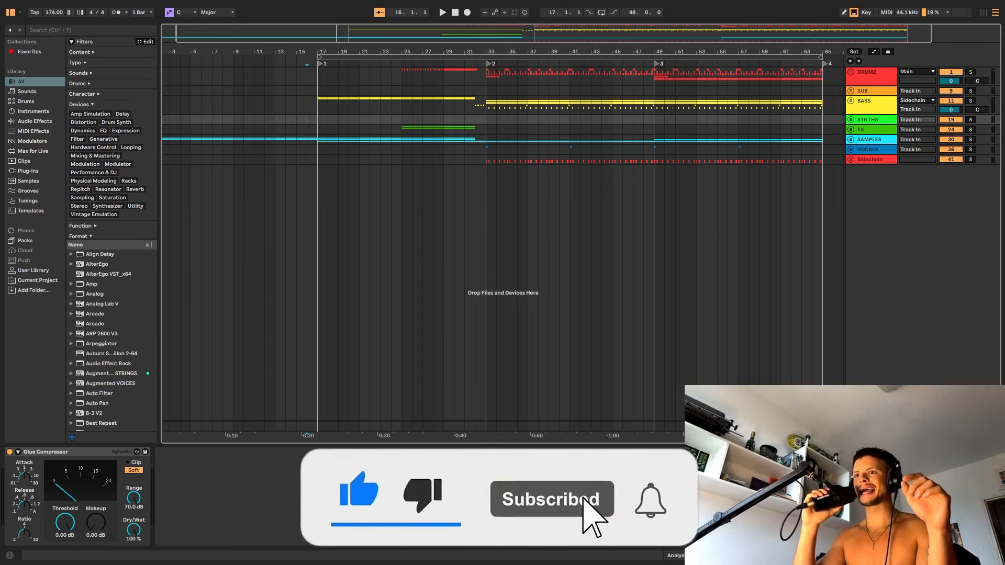